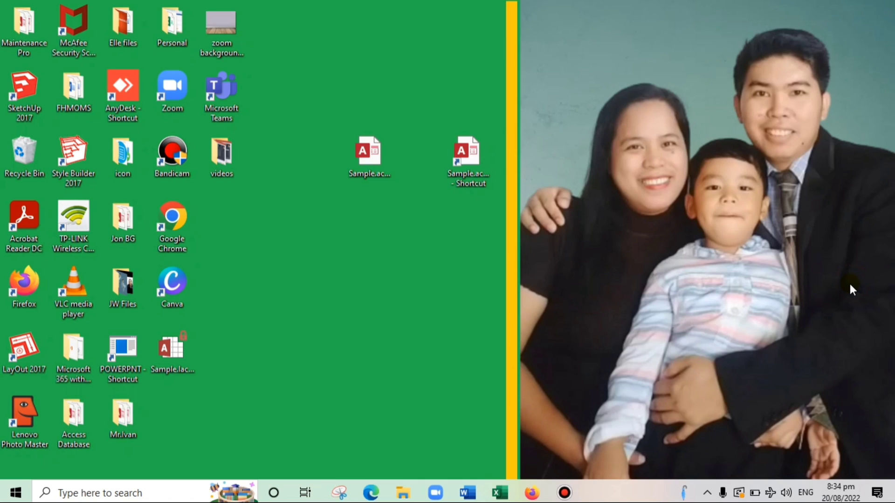
Open Sample.accdb from the desktop so the LOG-IN form shows in the full Access window.
click(369, 155)
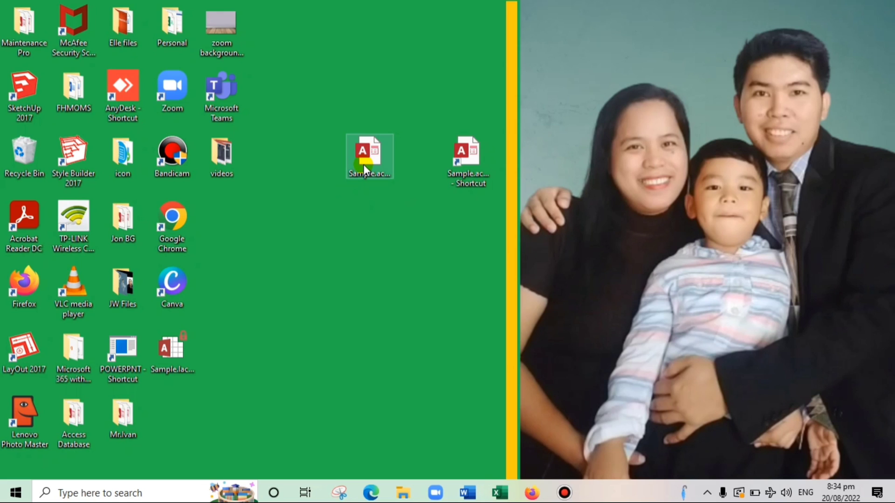
double_click(369, 156)
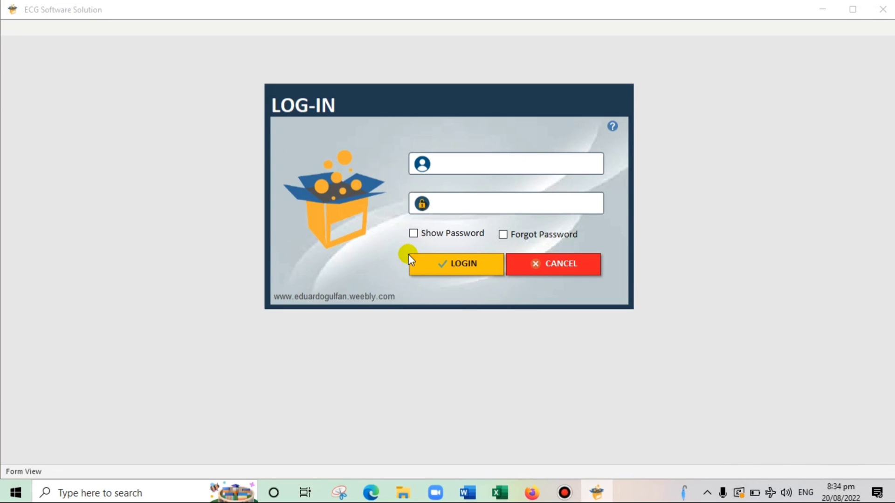
click(514, 164)
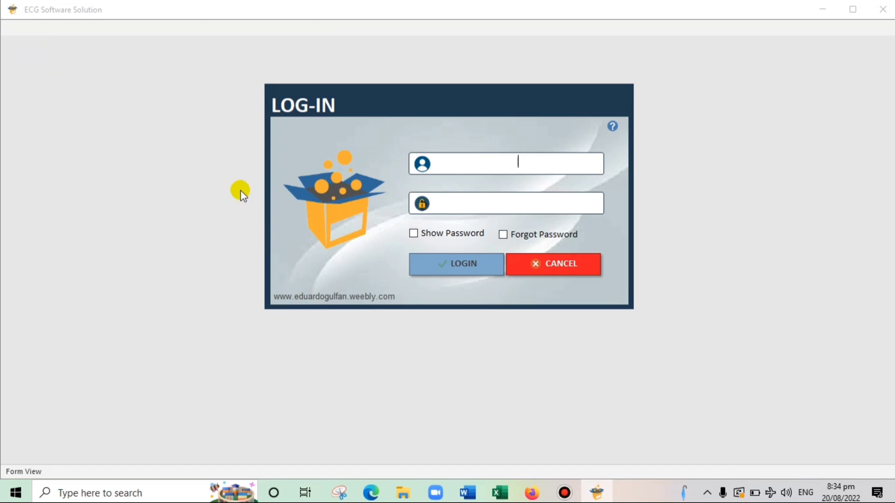
mouse_move(596, 492)
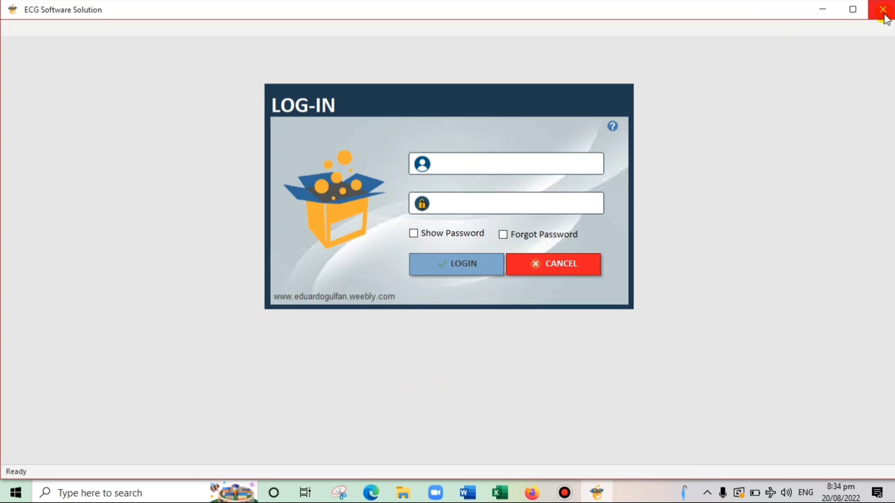
Close Access, relaunch the database as a floating login form, then cancel the login.
click(884, 10)
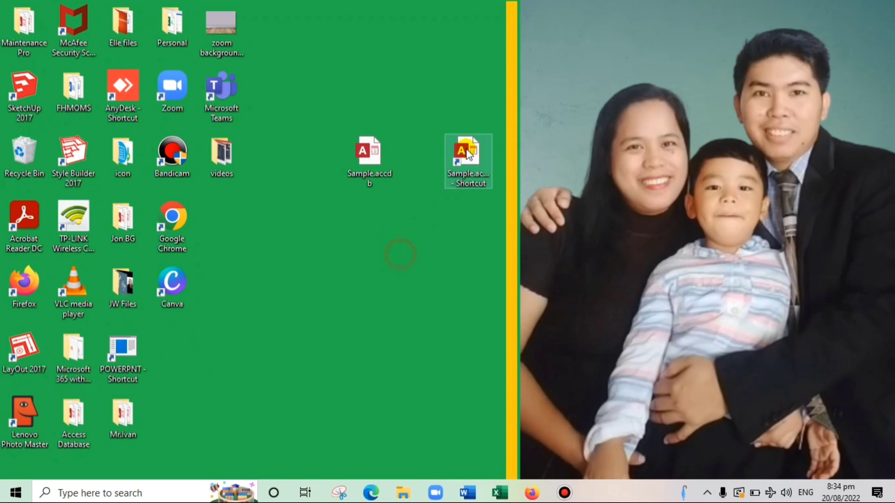
double_click(466, 154)
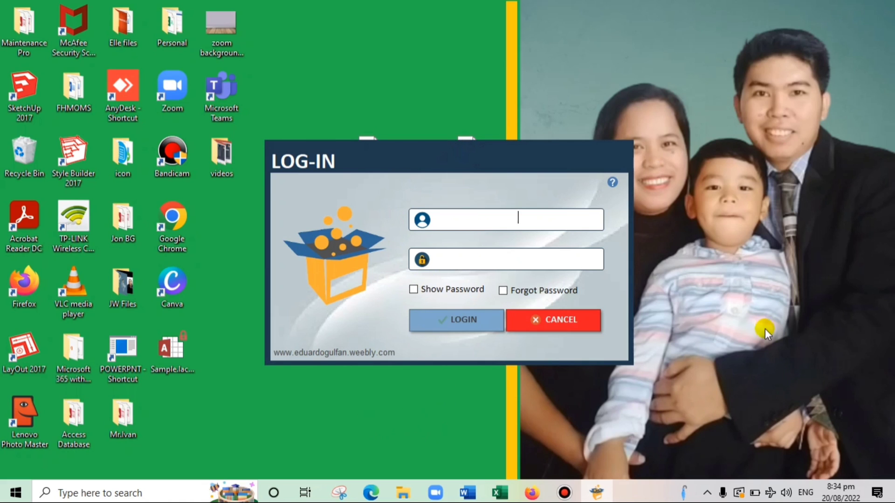
mouse_move(492, 82)
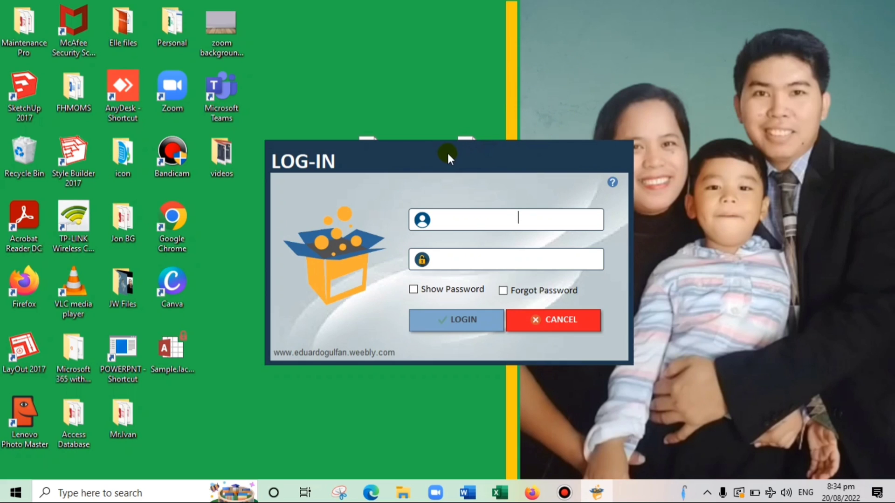
mouse_move(596, 167)
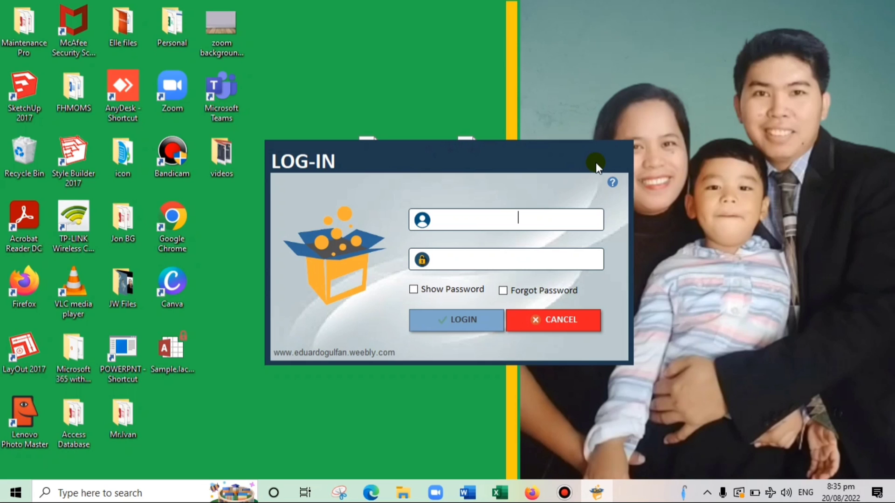
mouse_move(599, 492)
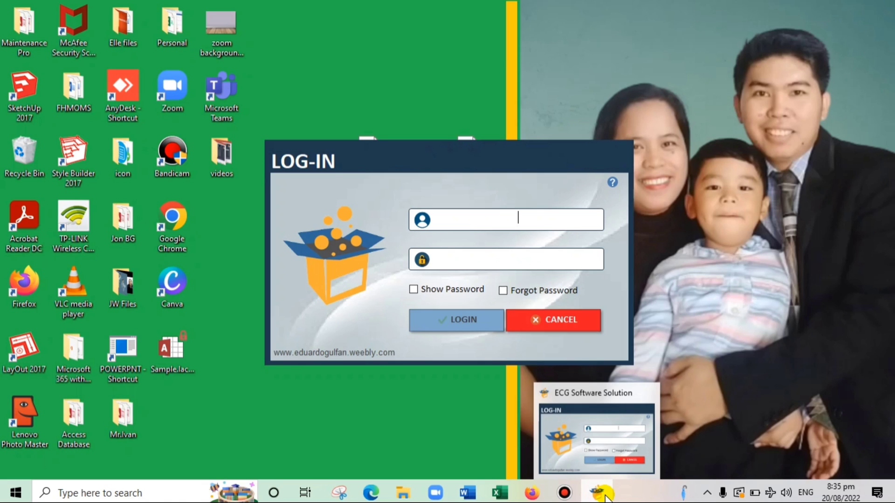
click(552, 319)
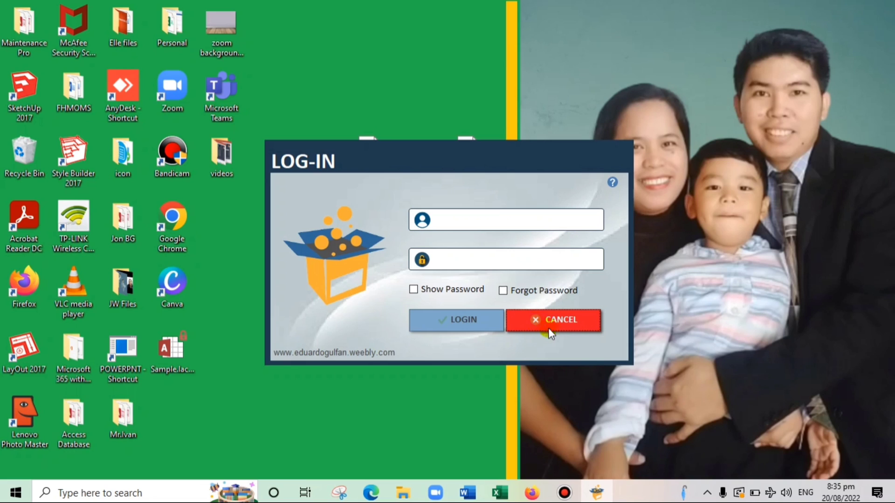
click(552, 319)
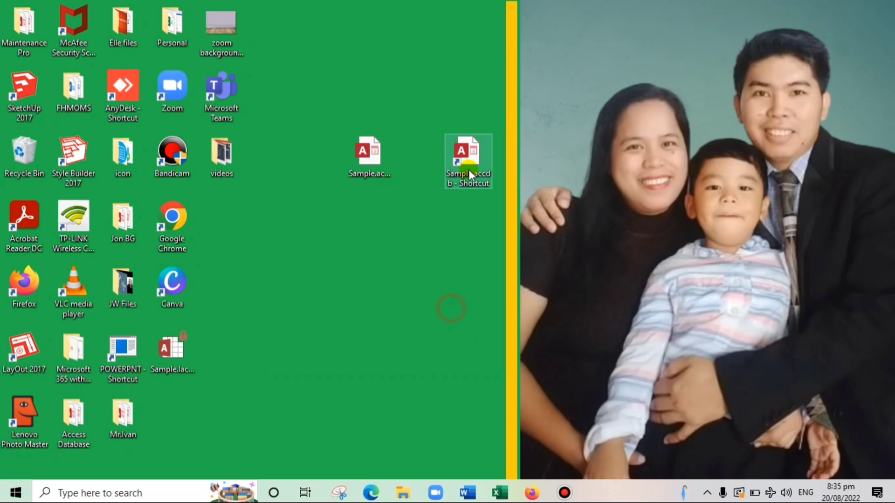
double_click(467, 159)
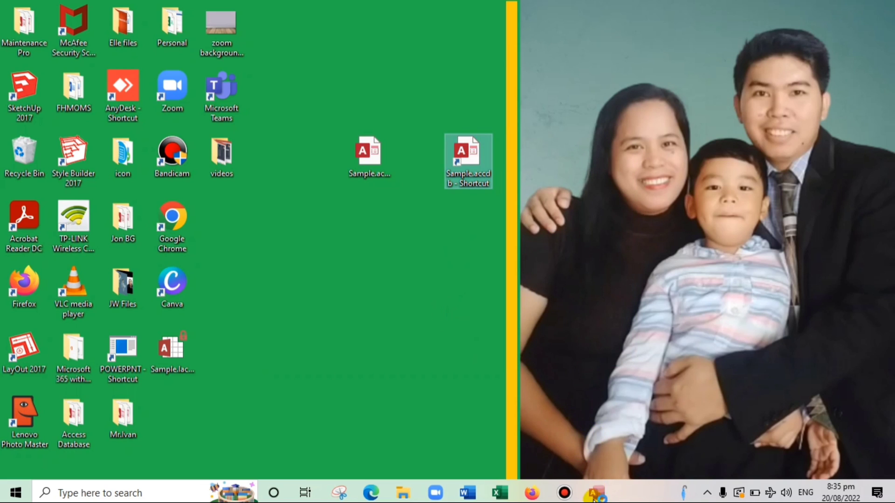
click(594, 492)
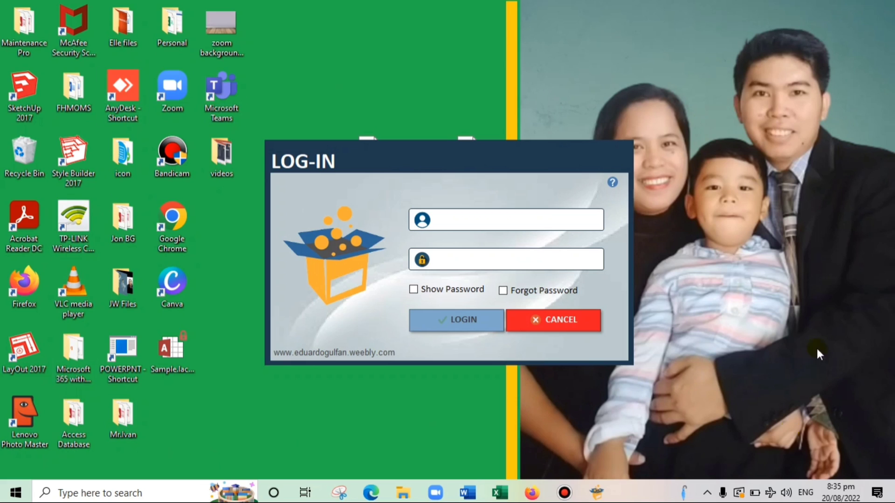
mouse_move(191, 354)
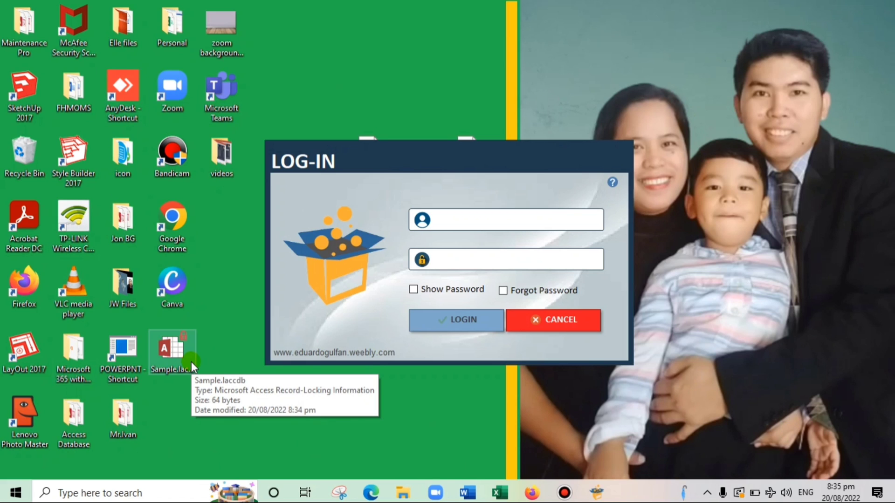
mouse_move(309, 461)
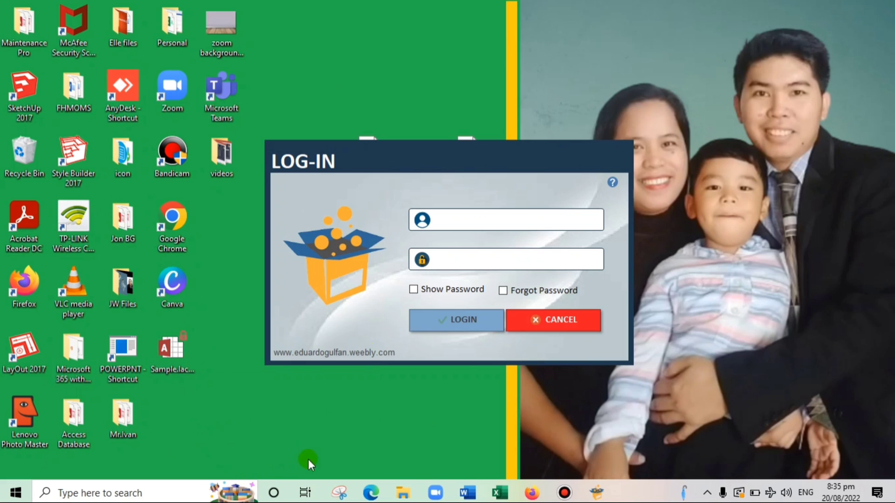
click(552, 319)
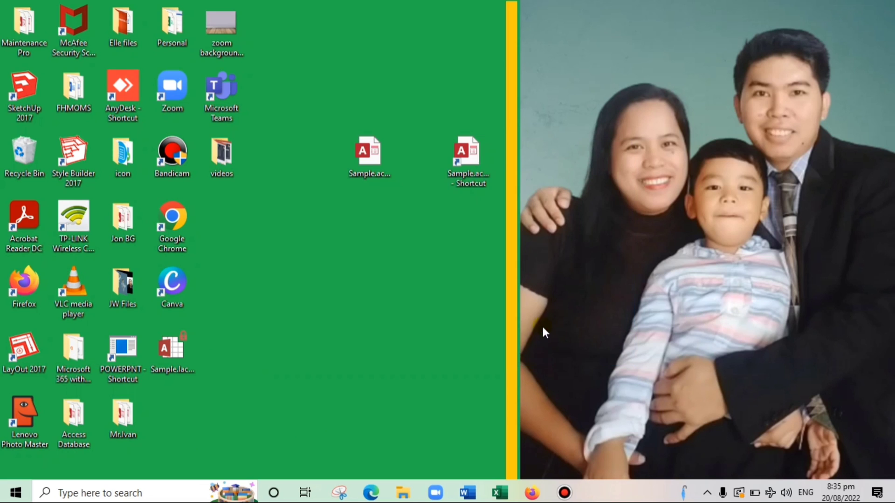
Create a desktop shortcut to the Sample.accdb database file.
click(467, 157)
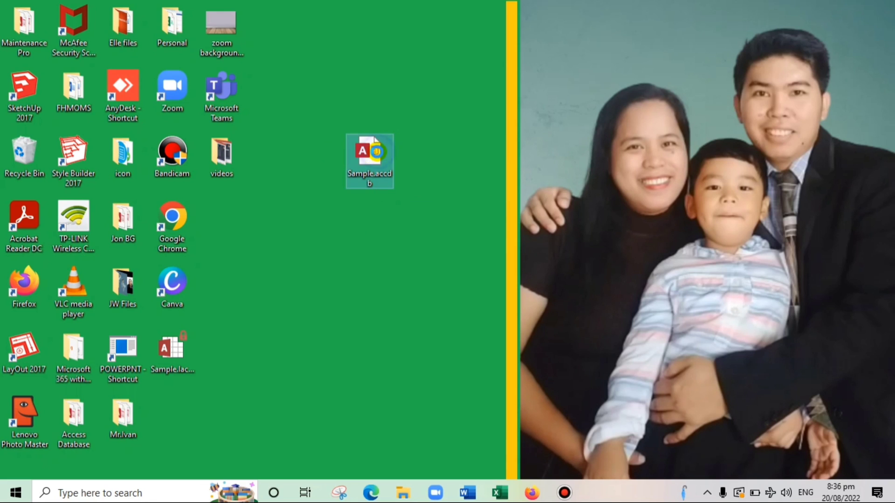
right_click(369, 154)
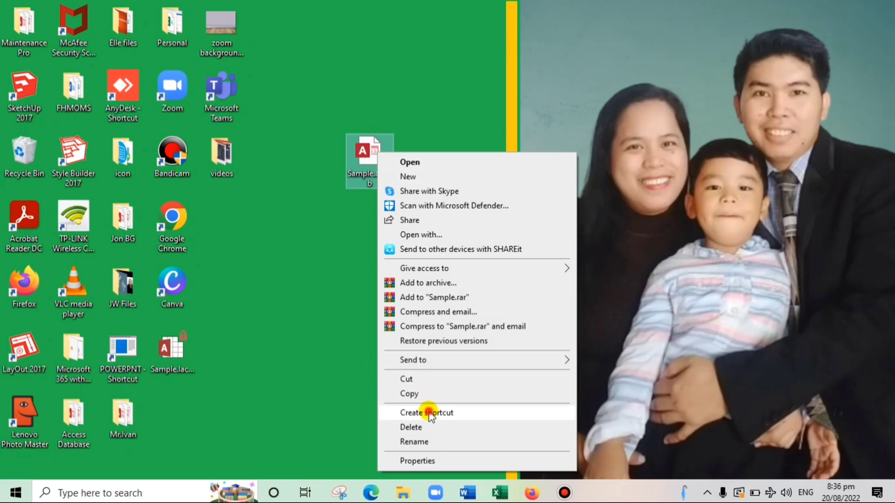
click(425, 413)
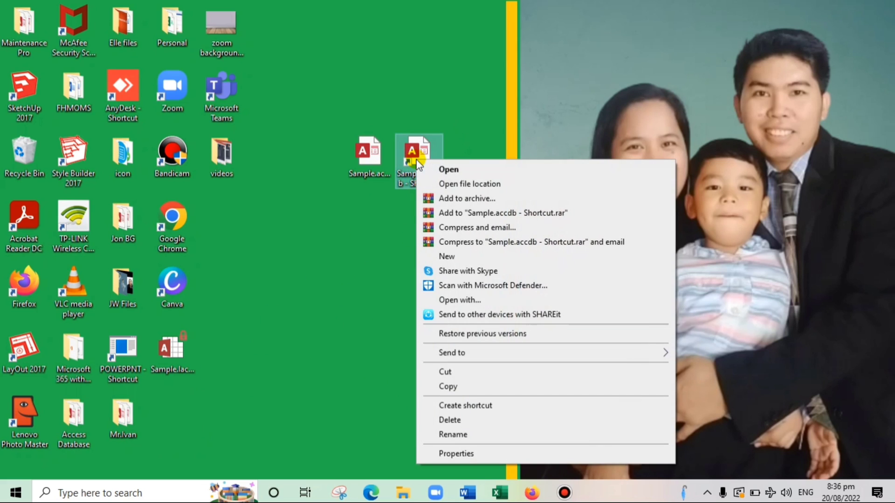
Set the new shortcut's Run option to Minimized in its Properties and save.
click(456, 454)
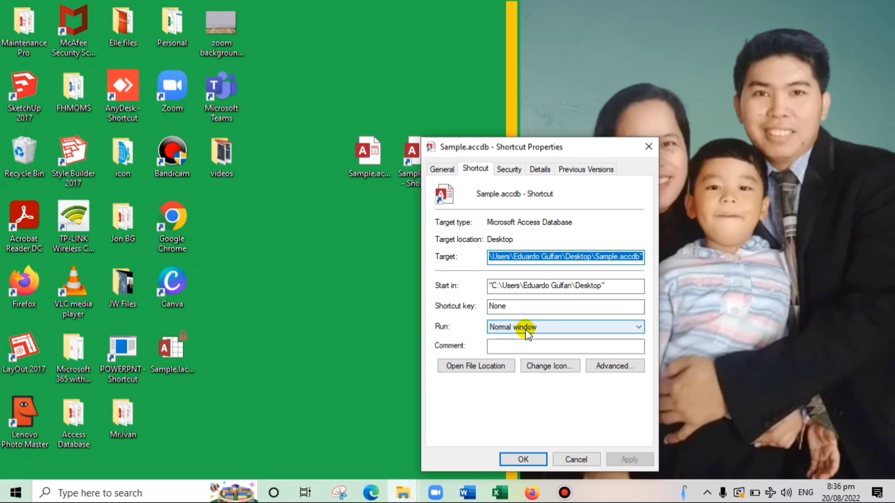
click(564, 327)
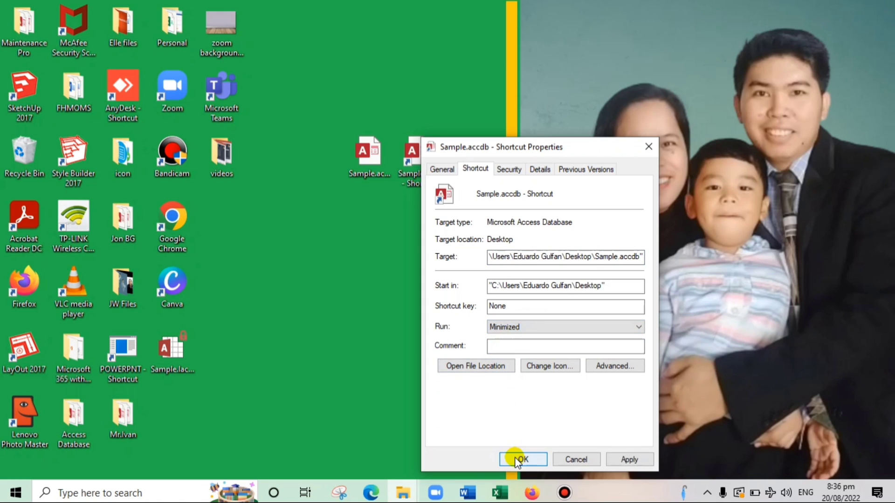
click(522, 459)
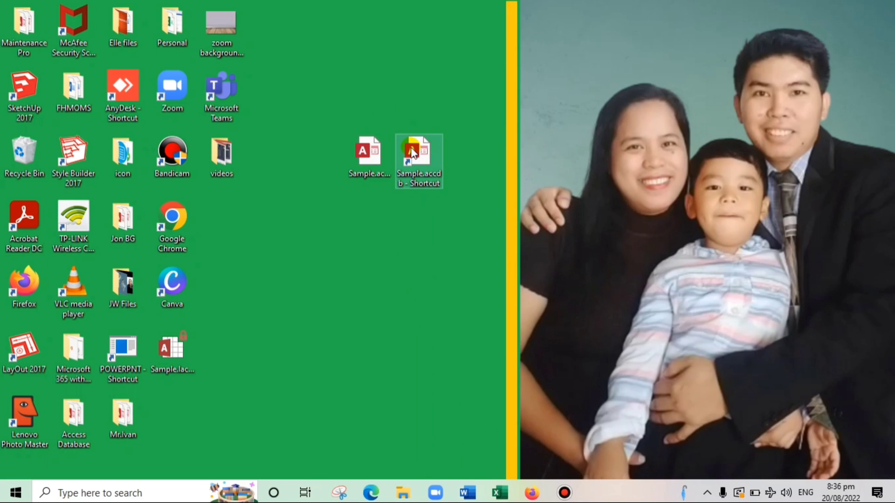
Launch the database from the new shortcut and position the floating LOG-IN form.
double_click(418, 151)
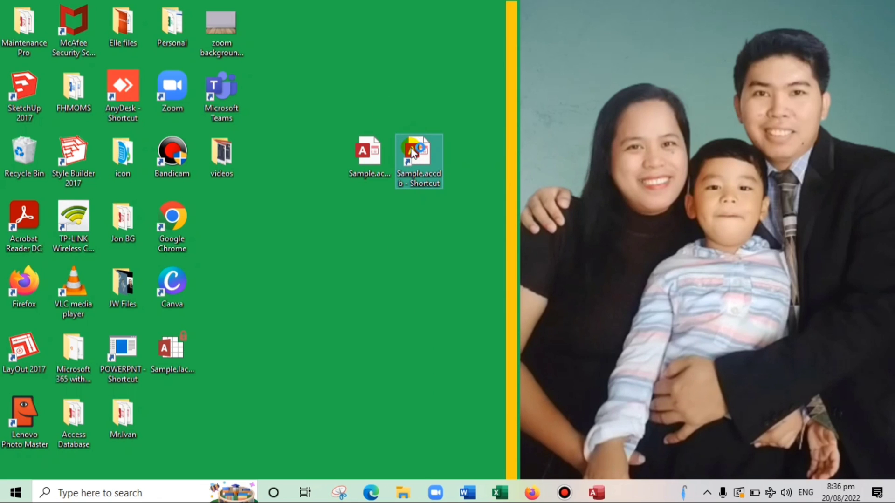
double_click(418, 159)
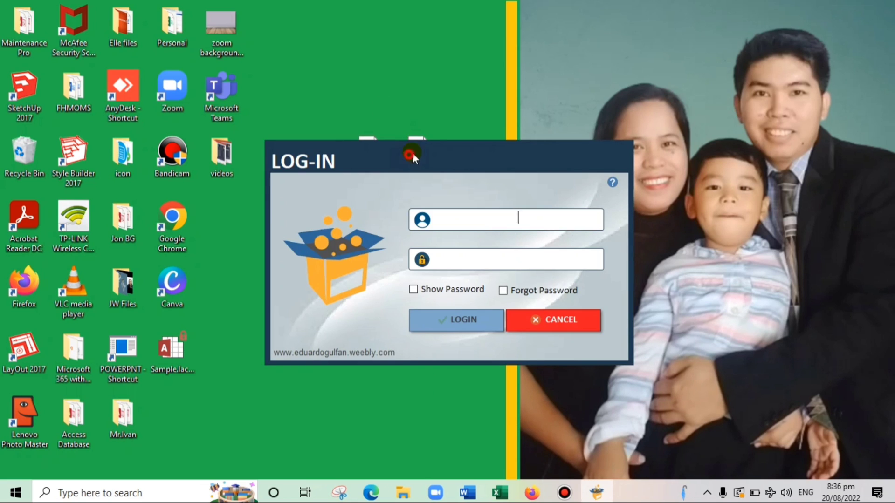
drag(414, 159, 449, 148)
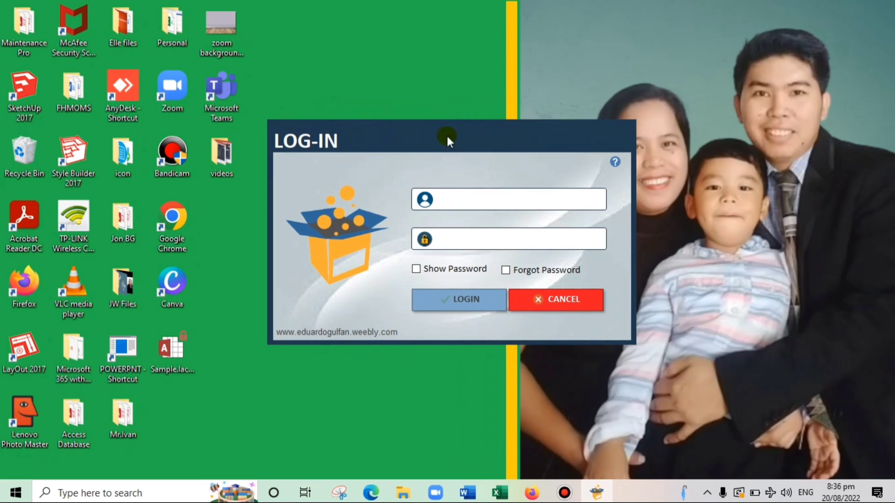
mouse_move(482, 230)
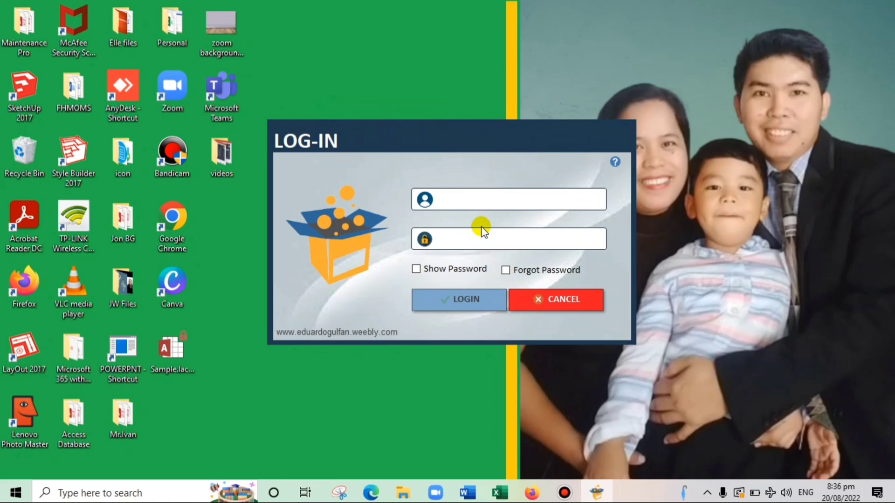
Enter the username 'EDUARDO' and move to the password box.
text(ed)
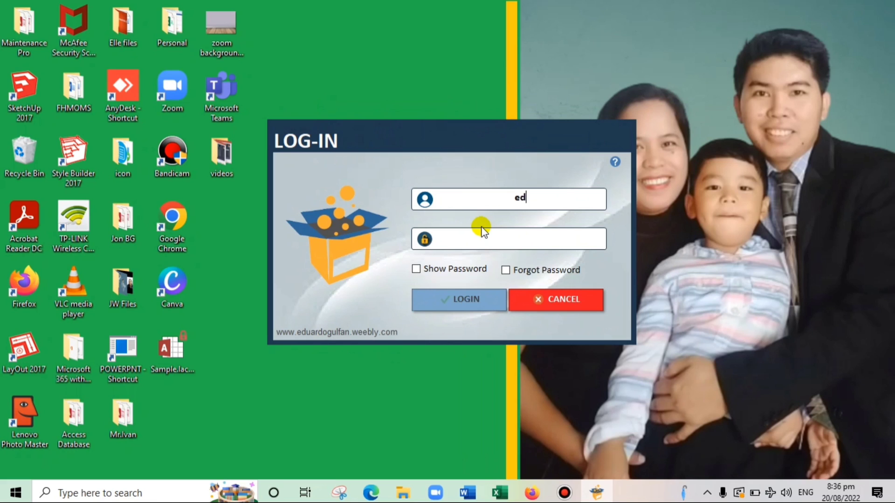
text(EDUARDO)
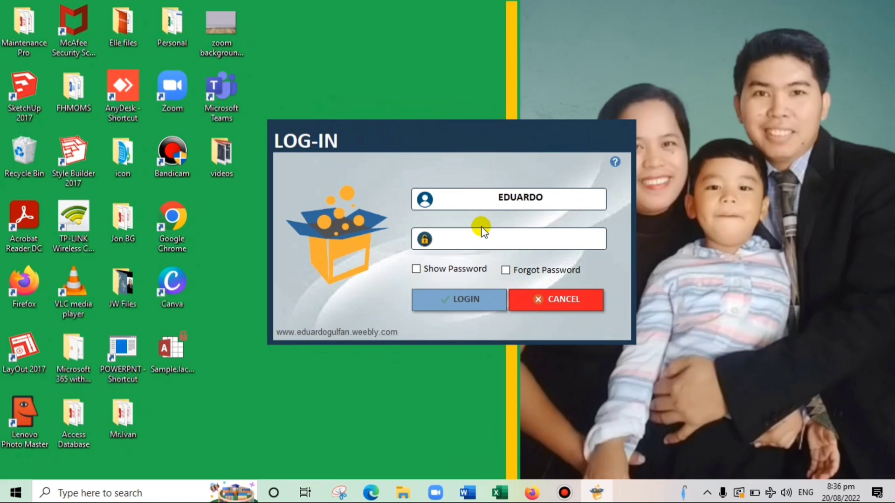
click(459, 300)
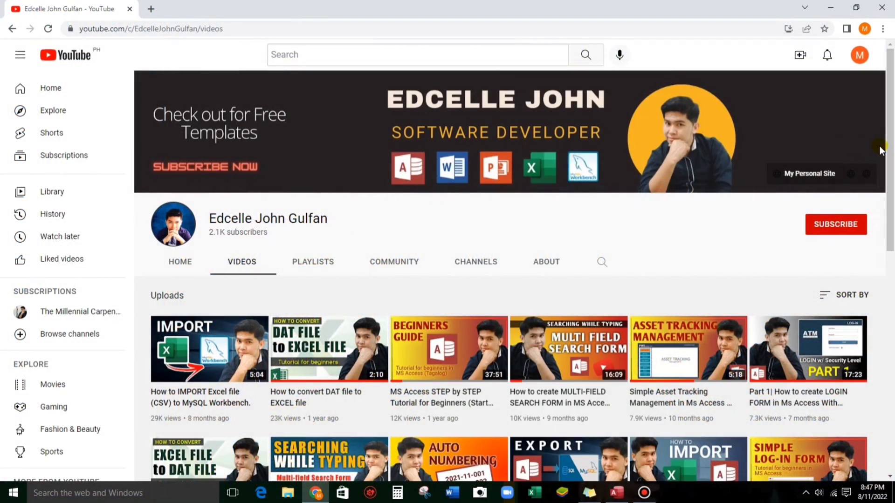
scroll(down, 3)
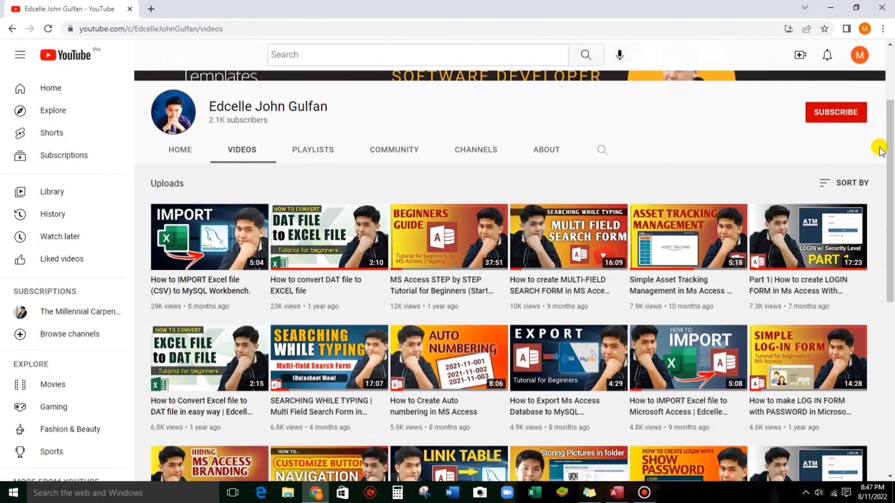
scroll(down, 3)
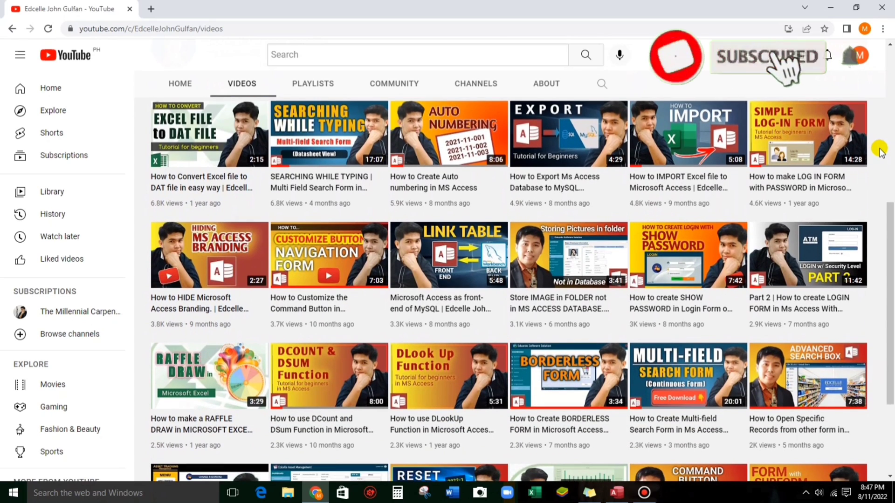
scroll(down, 3)
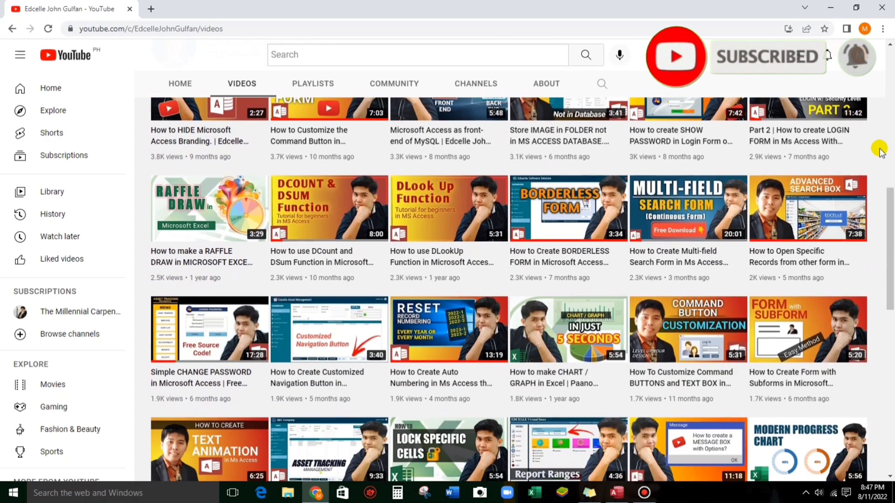
scroll(down, 3)
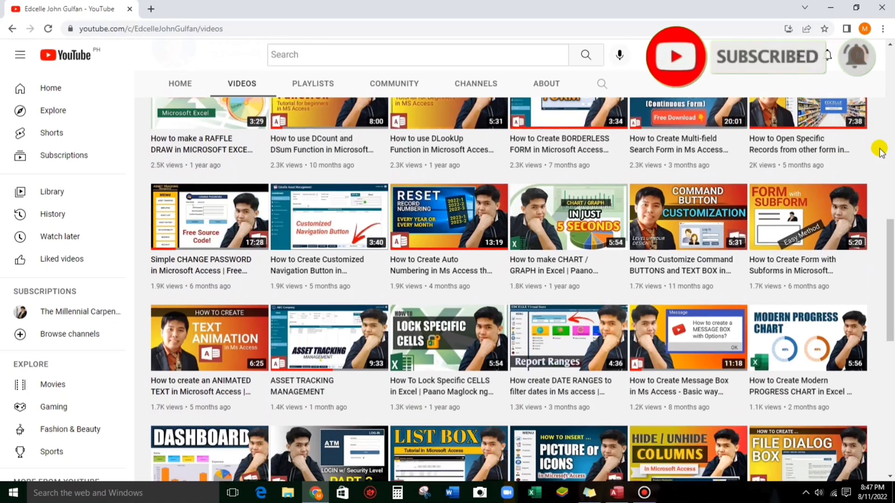
scroll(down, 3)
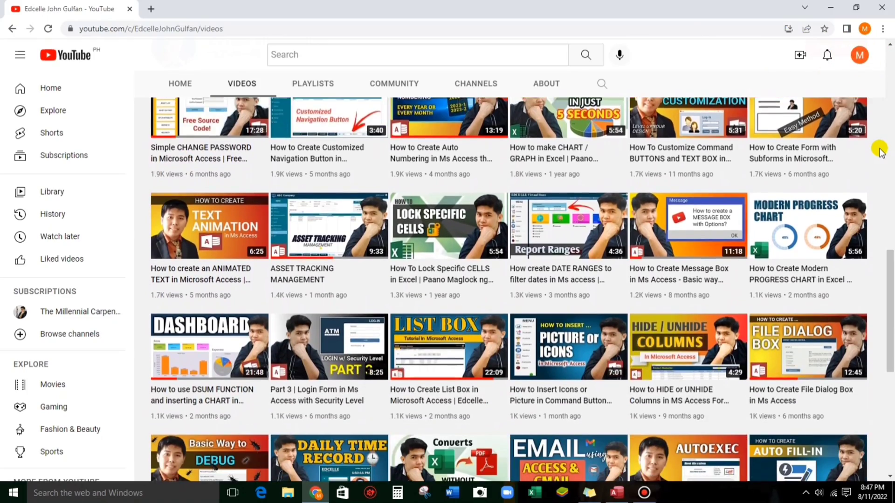